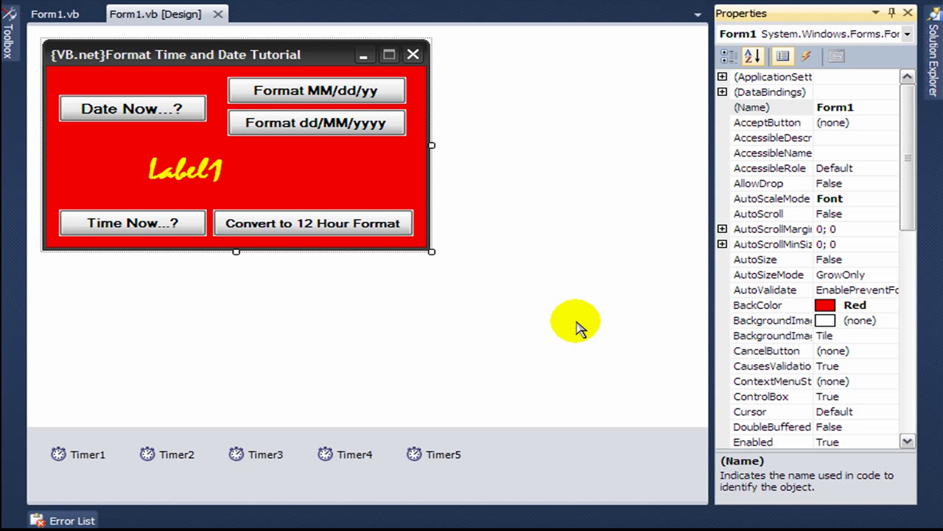
pyautogui.moveTo(843, 145)
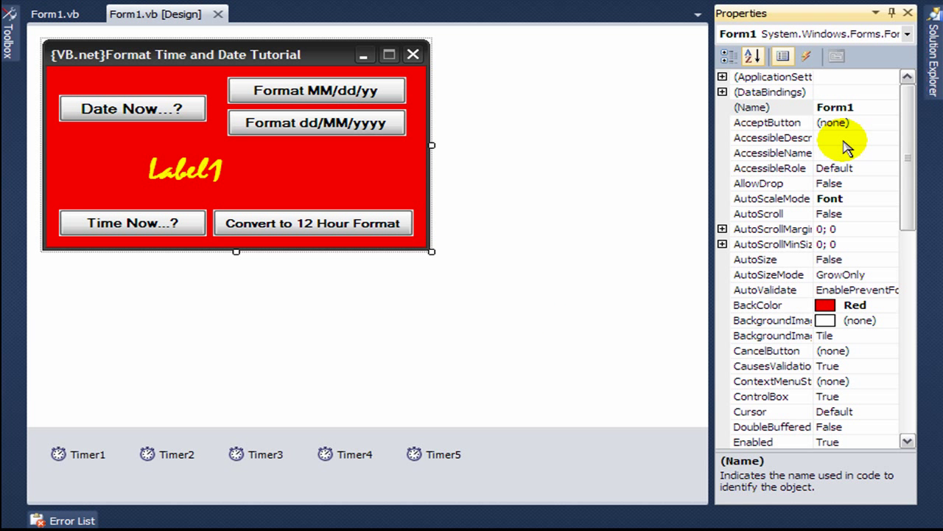
pyautogui.moveTo(238, 59)
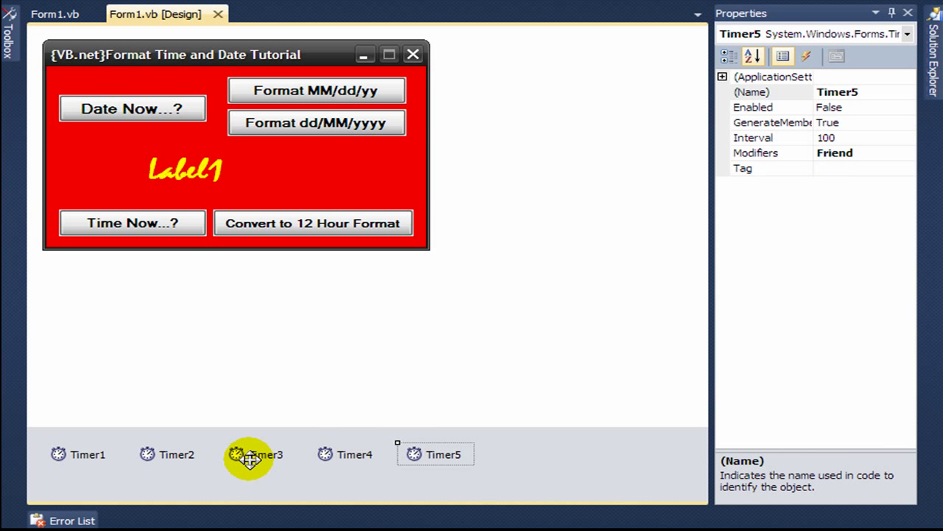
# - Review the settings of Timer3, Timer2, Timer5 and the Time Now button, then switch to the form's code
pyautogui.click(80, 454)
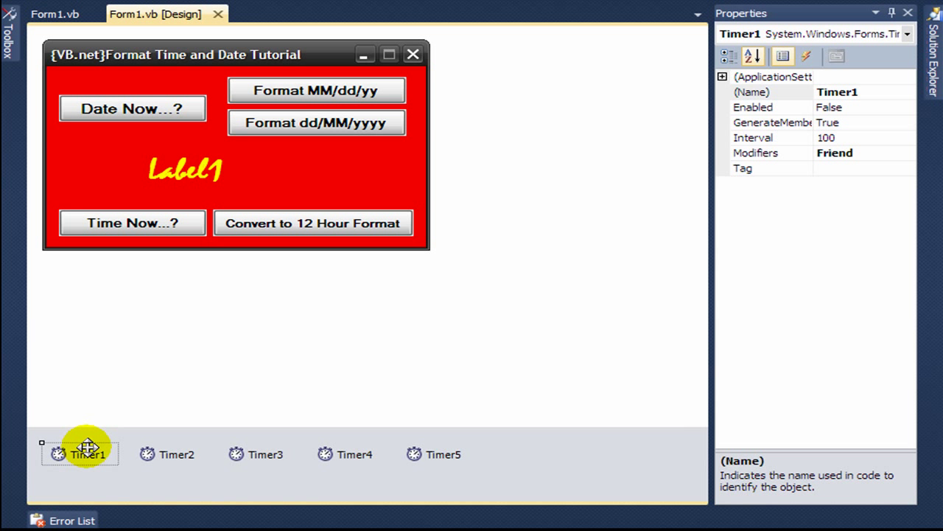
pyautogui.click(133, 222)
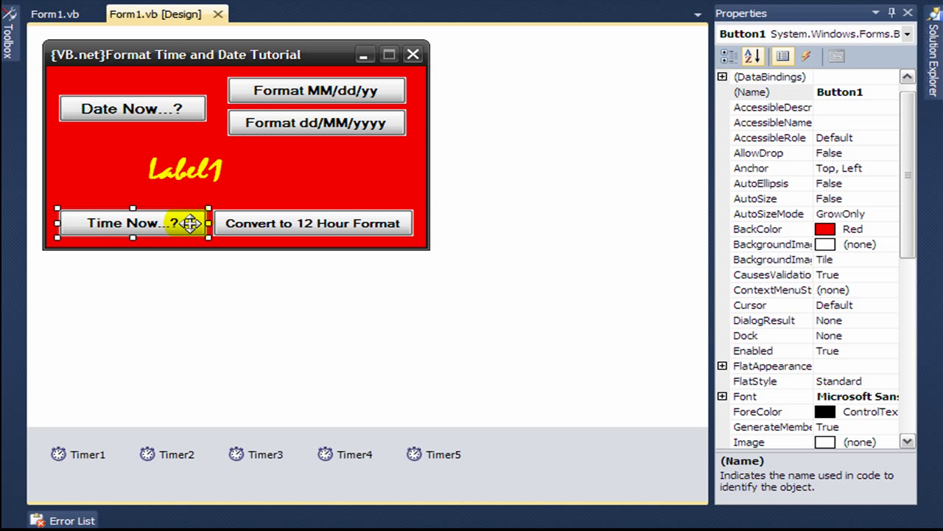
pyautogui.click(312, 222)
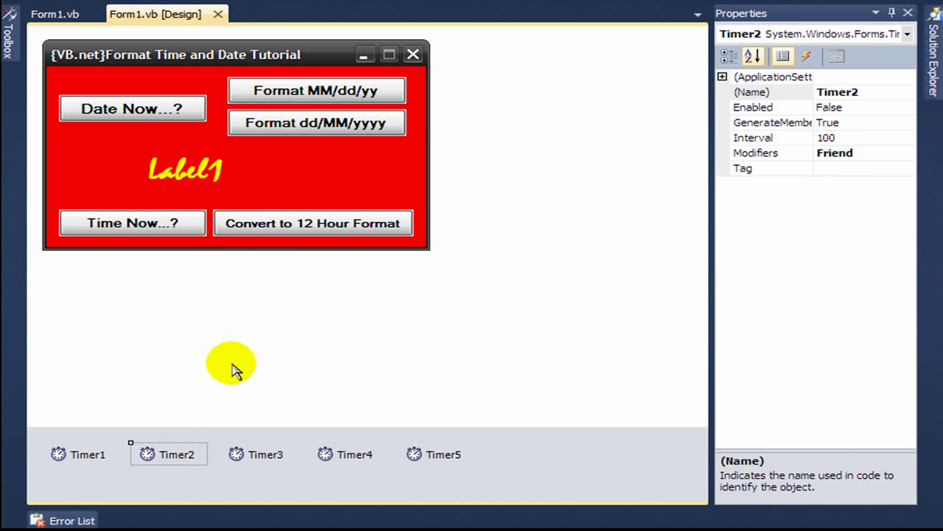
pyautogui.click(133, 109)
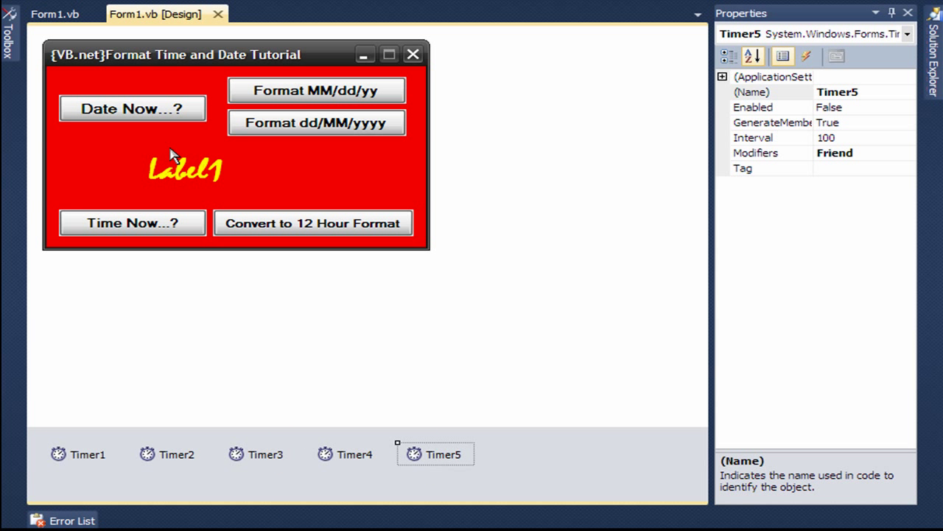
pyautogui.click(133, 223)
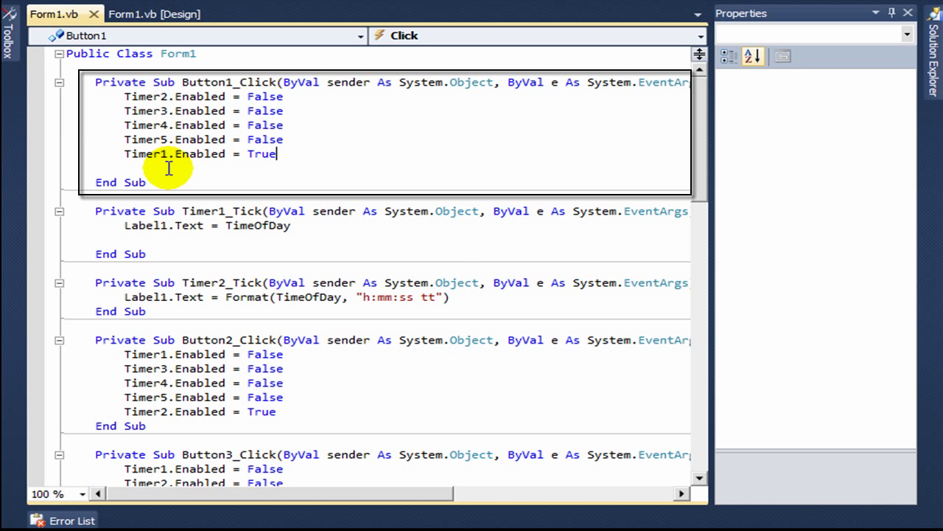
pyautogui.moveTo(259, 154)
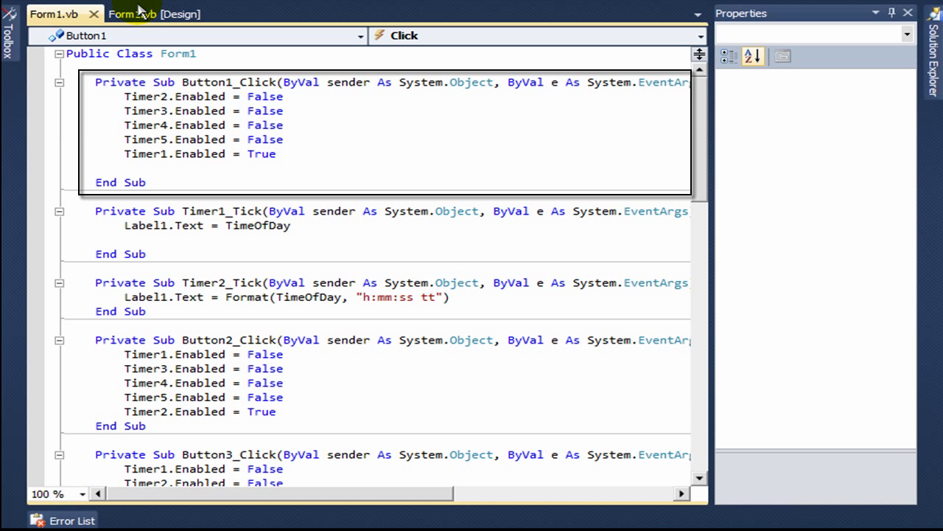
# - Review the first timer's tick code and the second button's click handler, returning to the designer
pyautogui.click(154, 15)
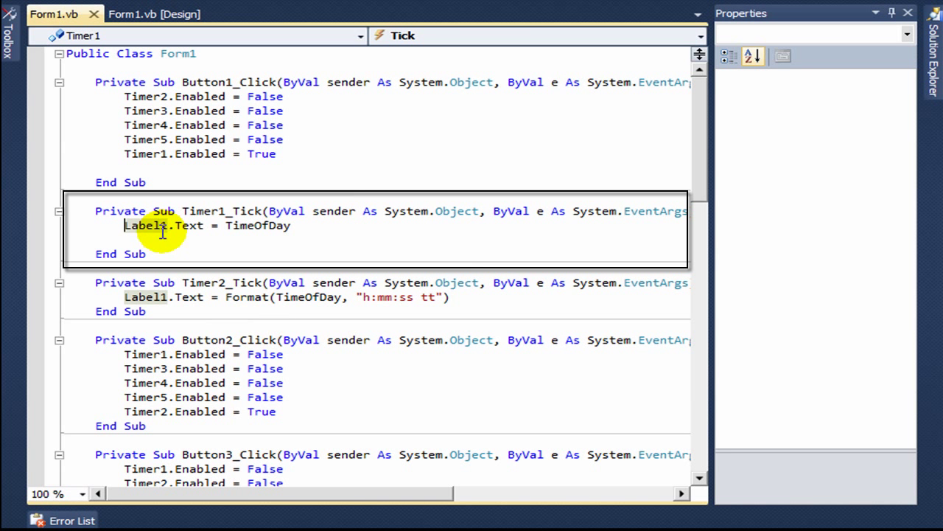
pyautogui.moveTo(265, 224)
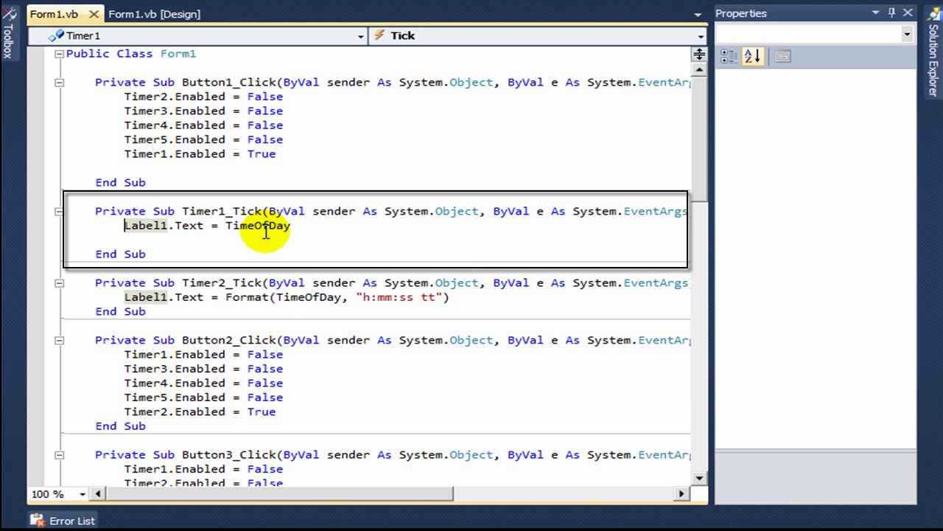
pyautogui.click(153, 14)
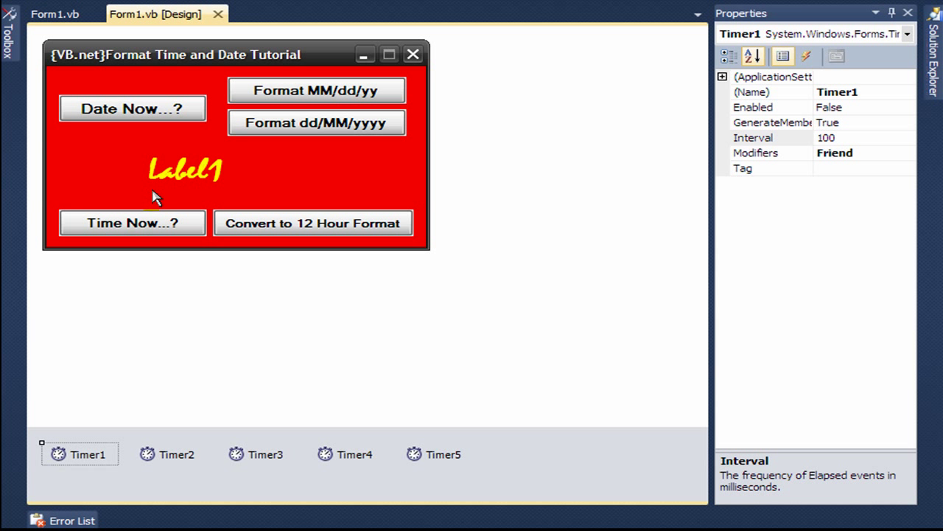
pyautogui.click(185, 170)
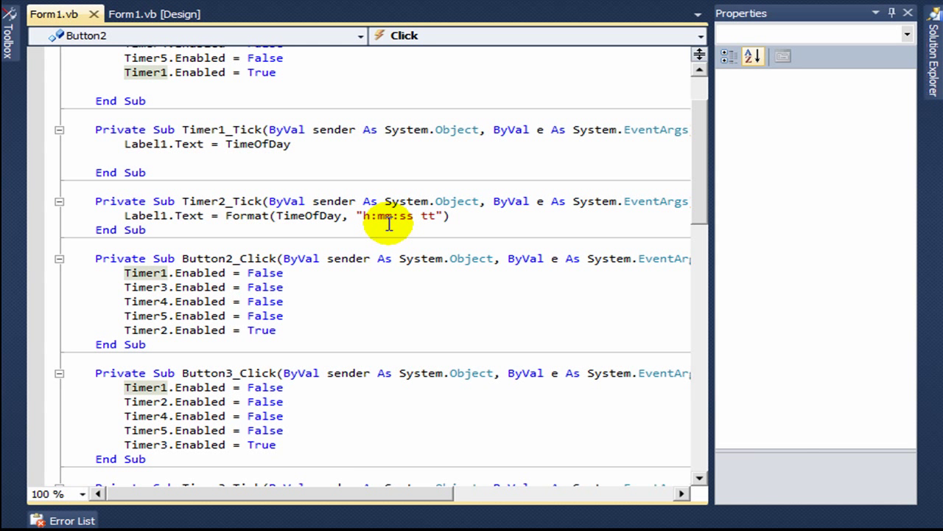
pyautogui.moveTo(145, 273)
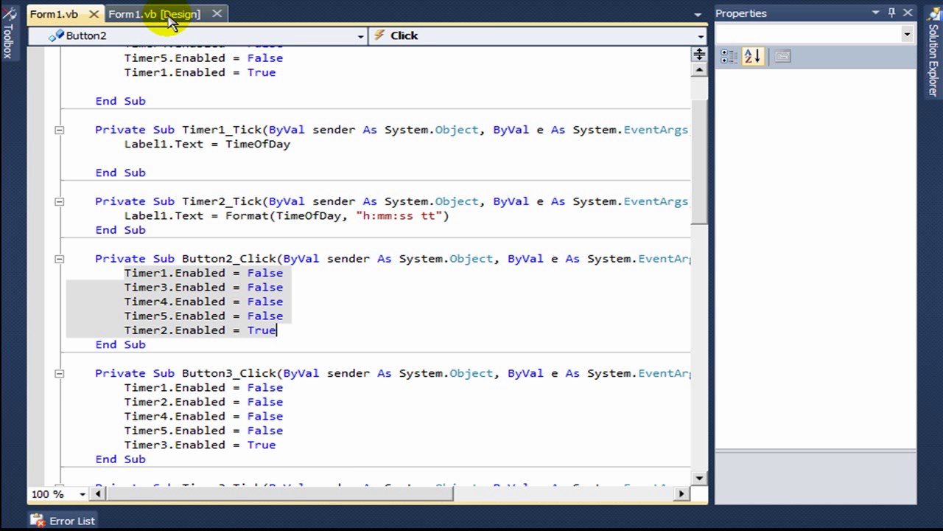
pyautogui.click(155, 14)
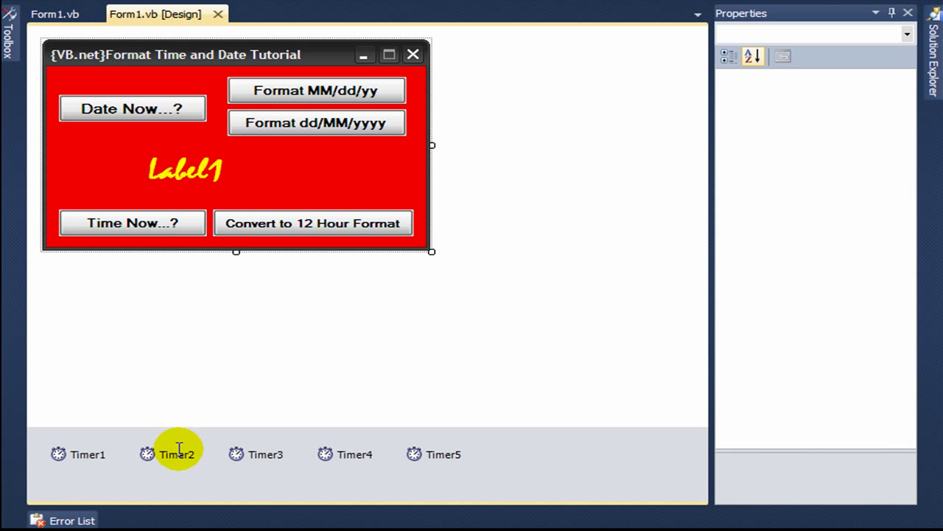
pyautogui.click(54, 14)
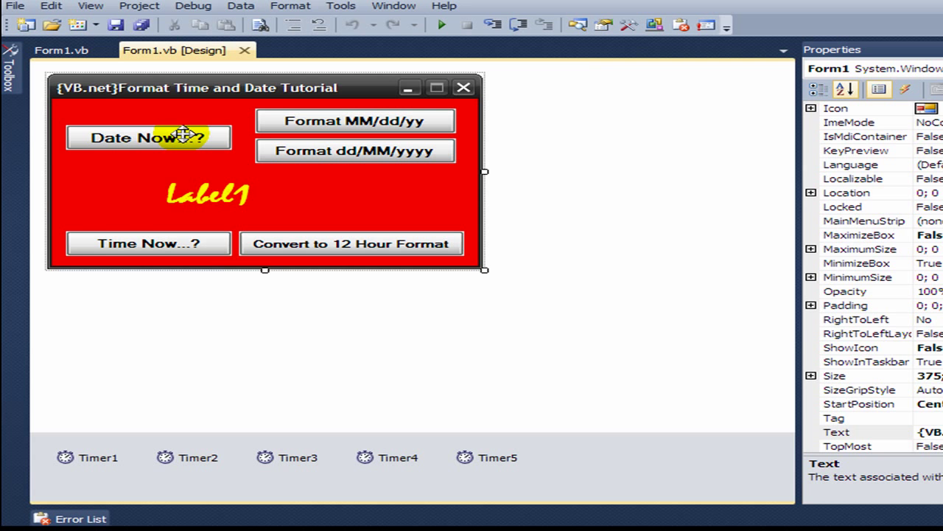
# - Review the Date Now button's click handler and Timer3's date tick code
pyautogui.click(147, 138)
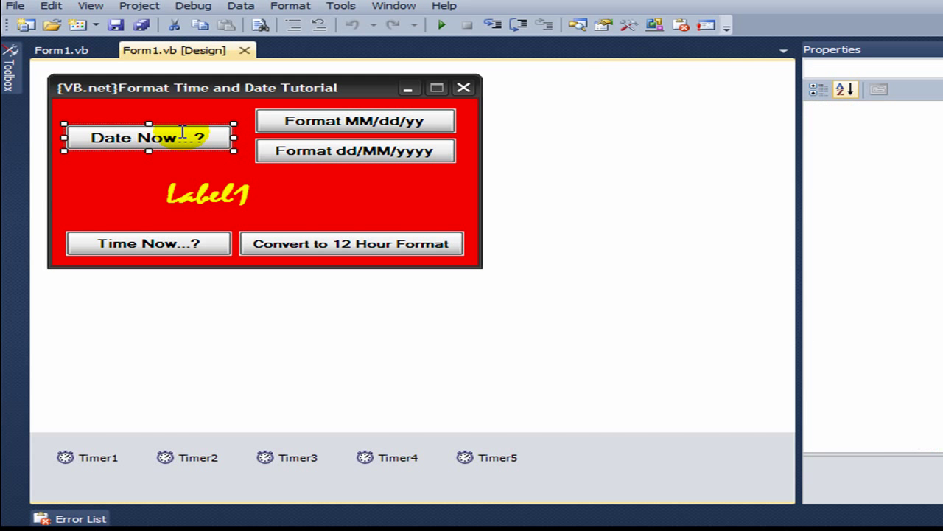
pyautogui.doubleClick(148, 139)
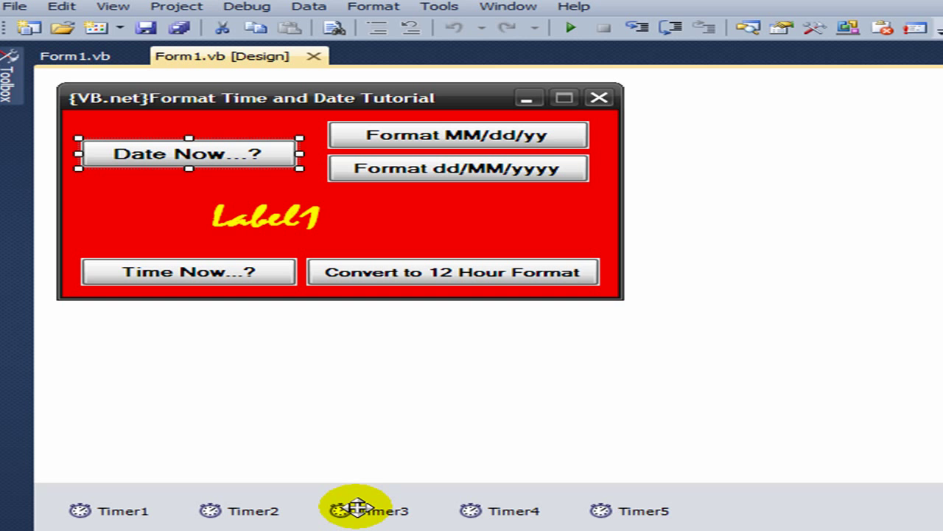
pyautogui.doubleClick(361, 510)
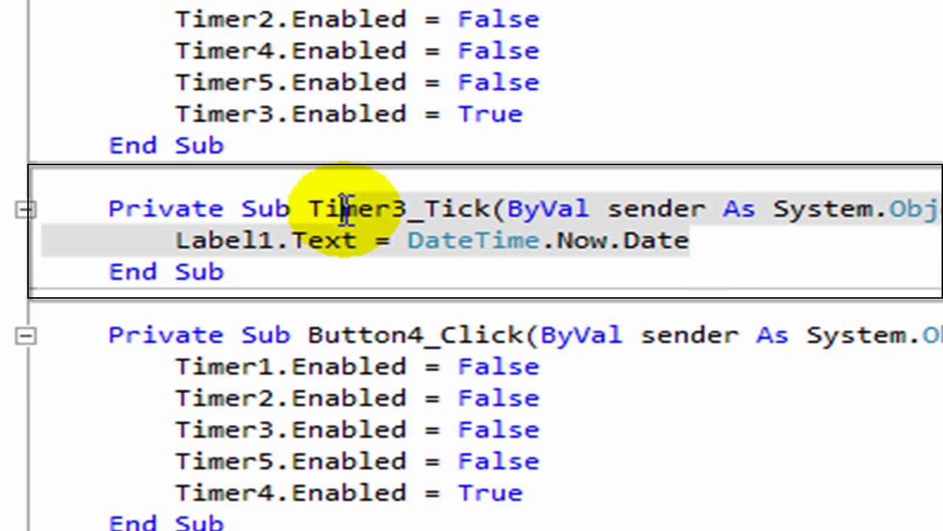
pyautogui.moveTo(169, 214)
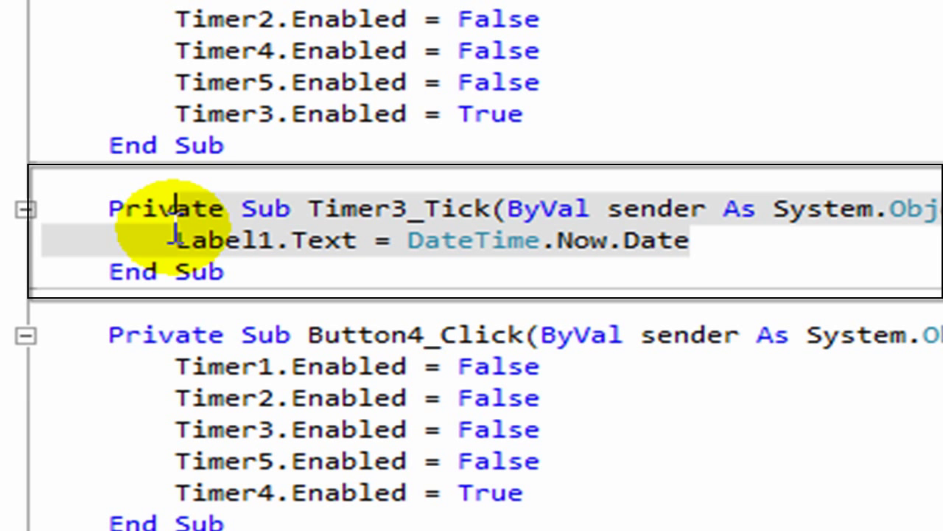
pyautogui.click(214, 53)
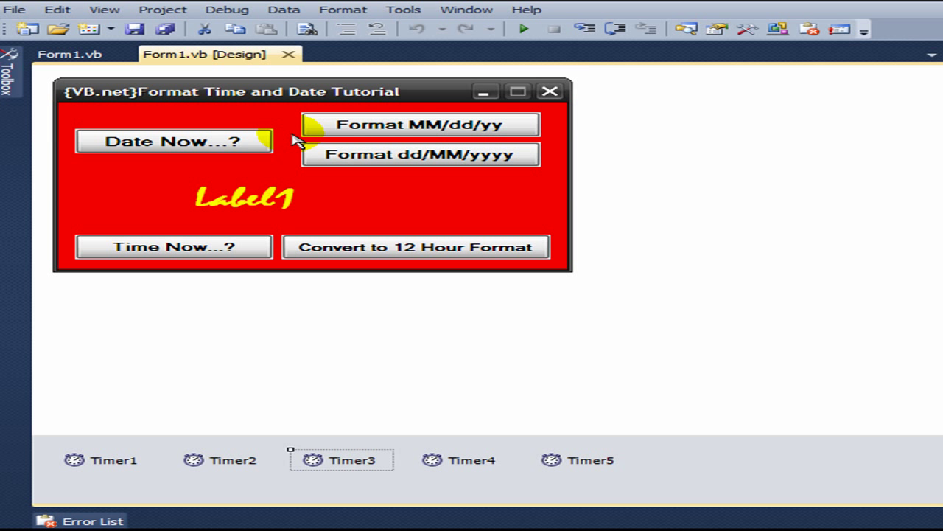
# - Review the MM/dd/yy button's click handler enabling only Timer4, then return to the designer
pyautogui.click(420, 124)
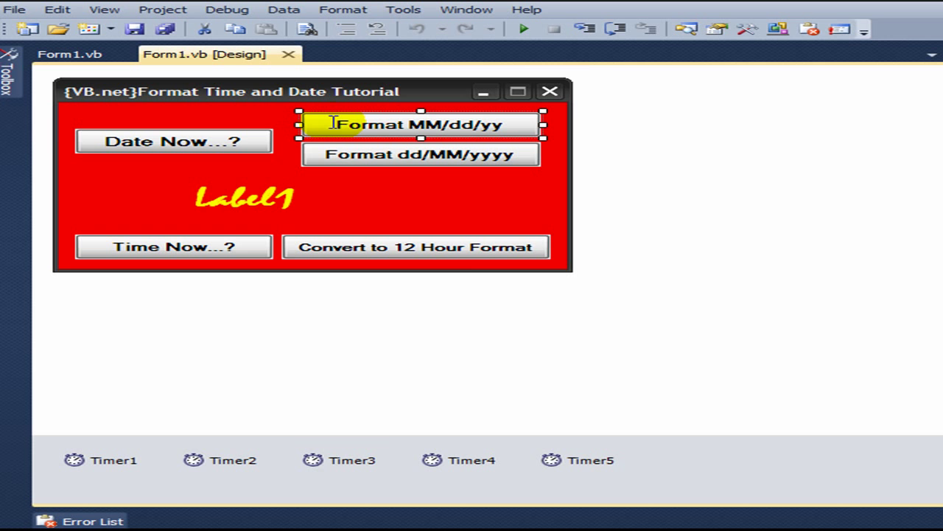
pyautogui.doubleClick(422, 124)
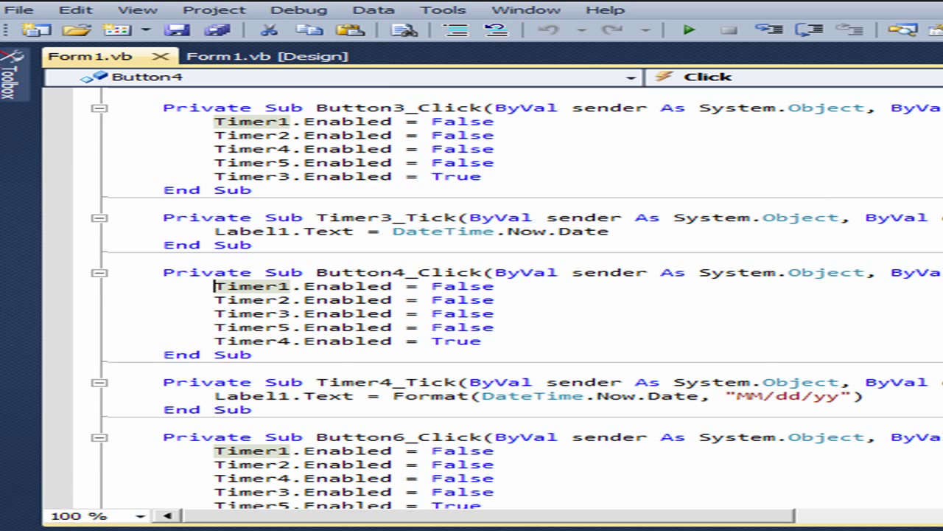
pyautogui.scroll(-3)
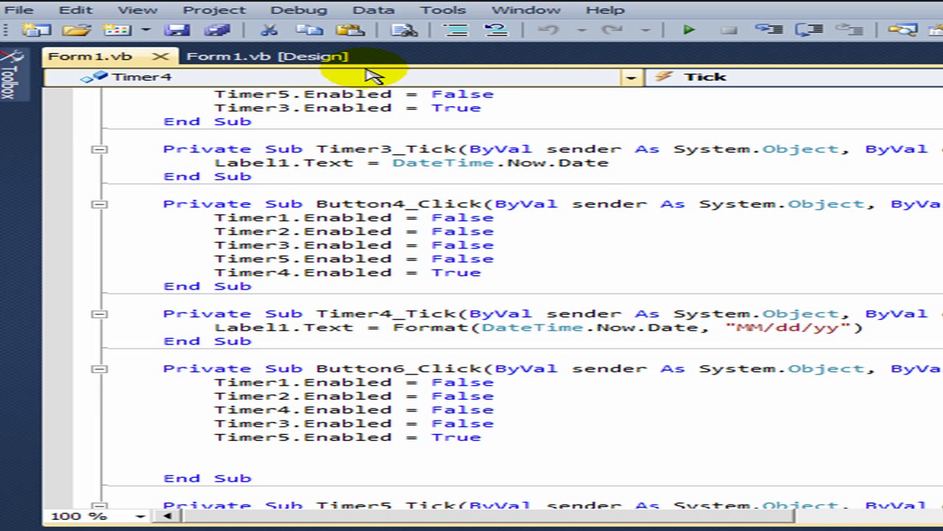
pyautogui.click(265, 56)
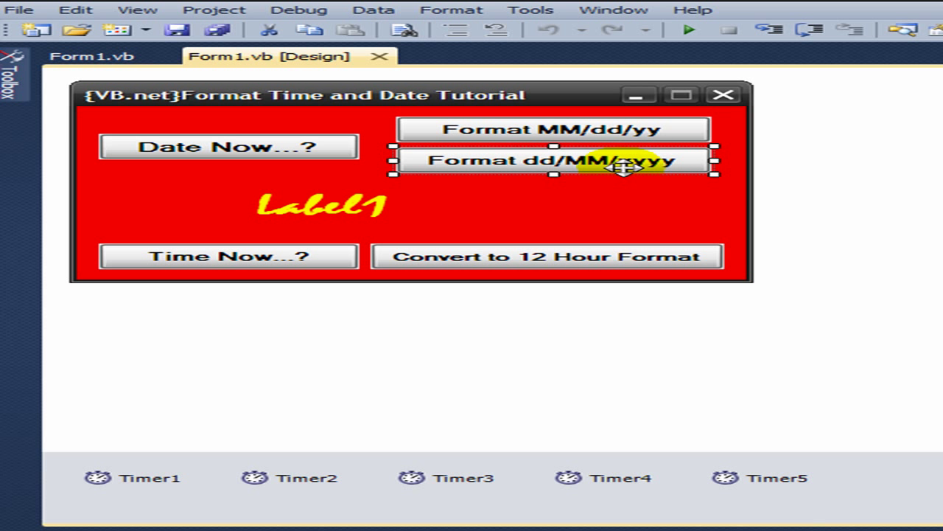
# - Review Timer5's tick code setting Label1 to Format(DateTime.Now, "dd/MM/yyyy")
pyautogui.click(764, 478)
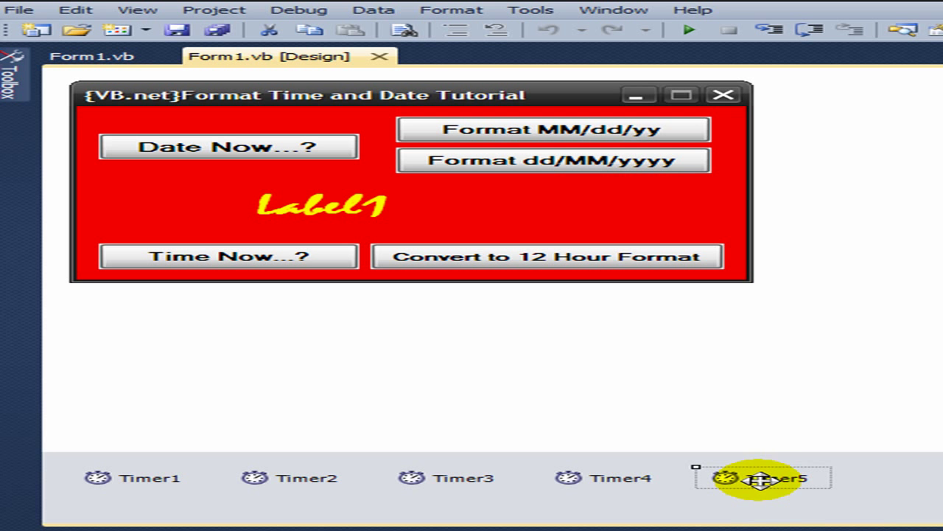
pyautogui.click(553, 159)
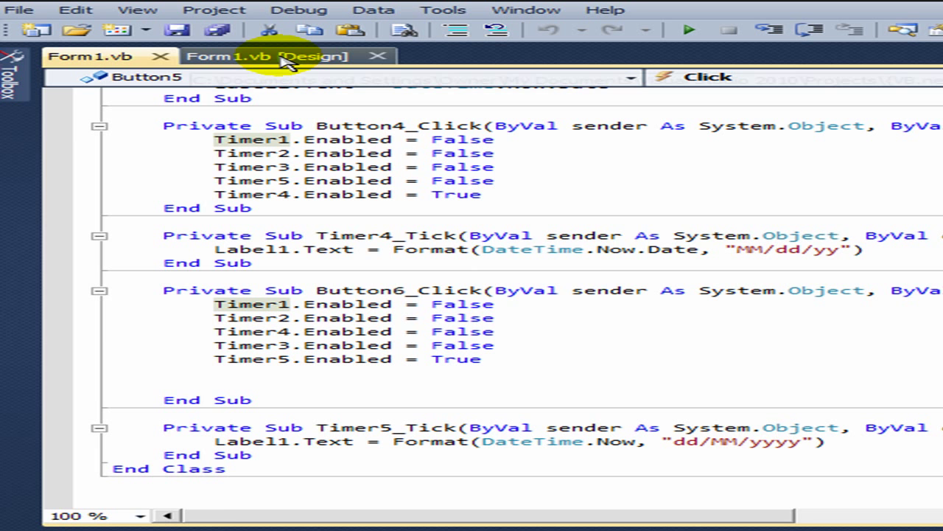
pyautogui.click(265, 56)
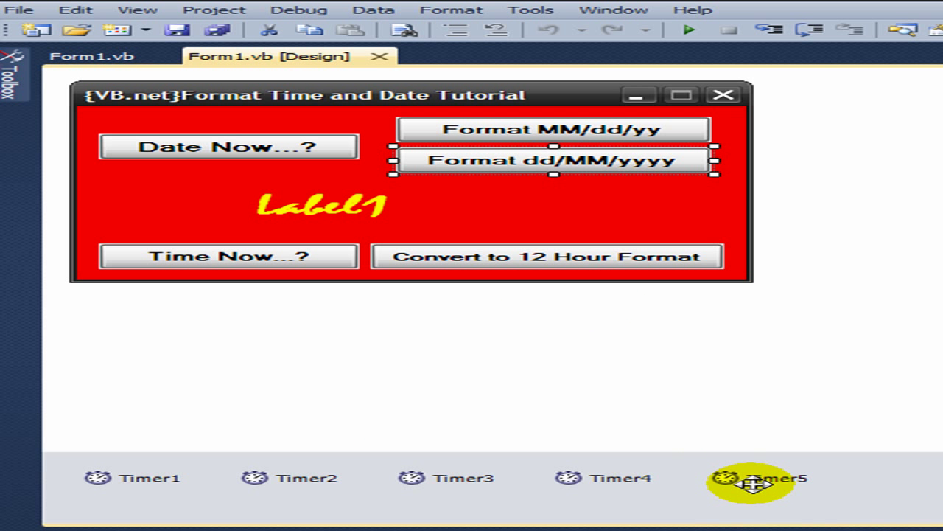
pyautogui.click(752, 478)
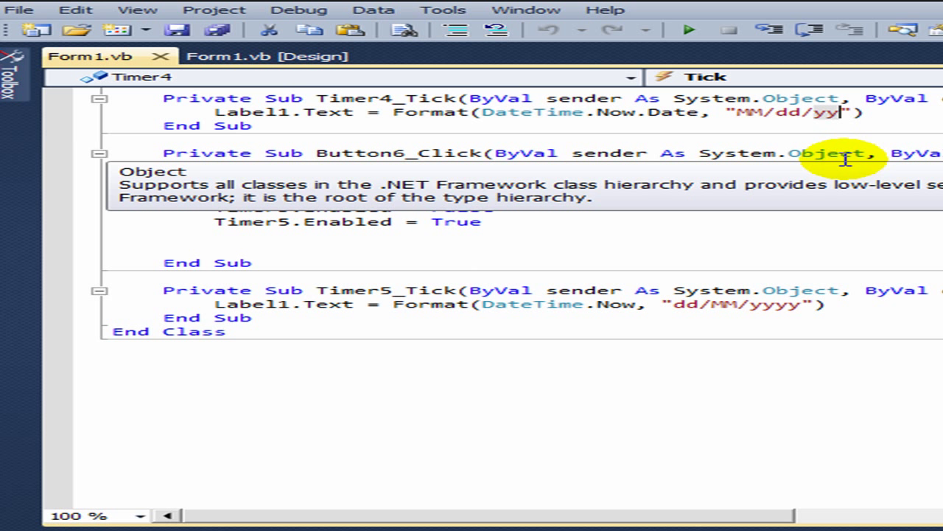
pyautogui.moveTo(785, 67)
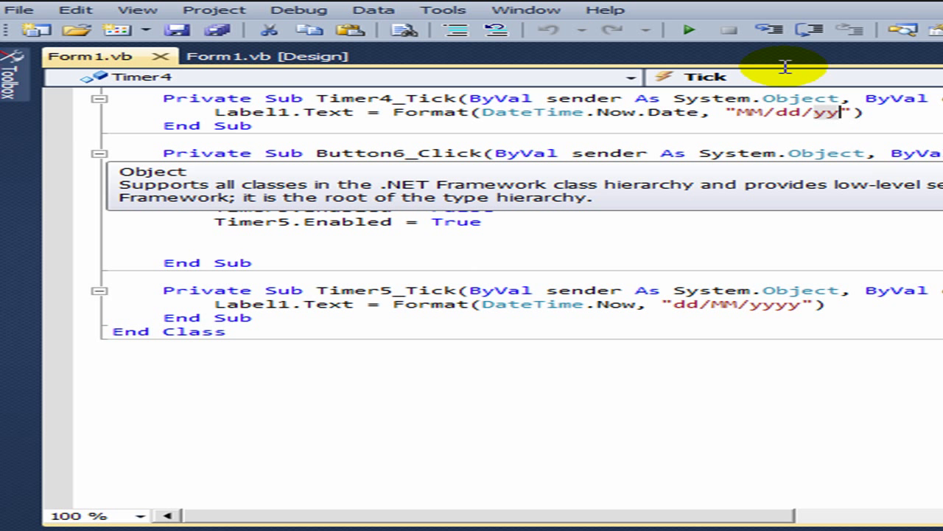
# - Run the app and show Date Now, MM/dd/yy, dd/MM/yyyy, Time Now and 12-hour time in the label
pyautogui.click(689, 30)
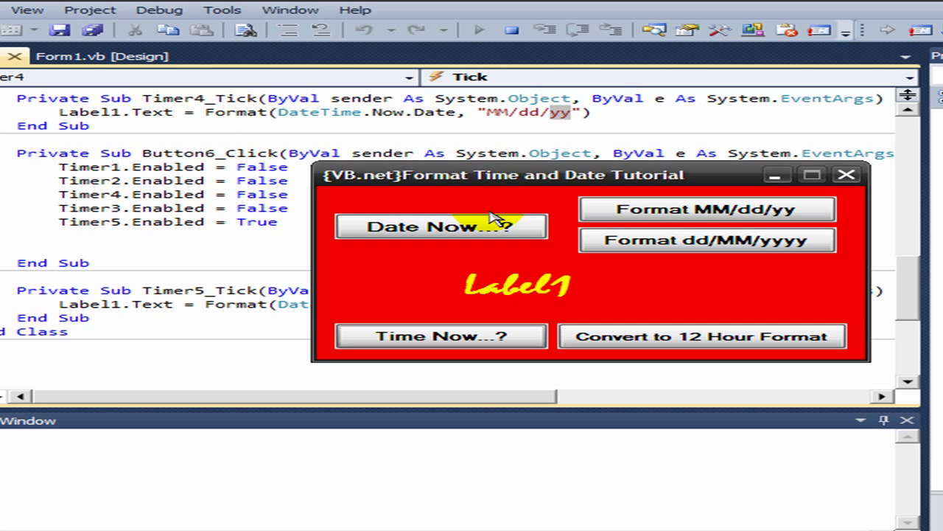
pyautogui.moveTo(439, 336)
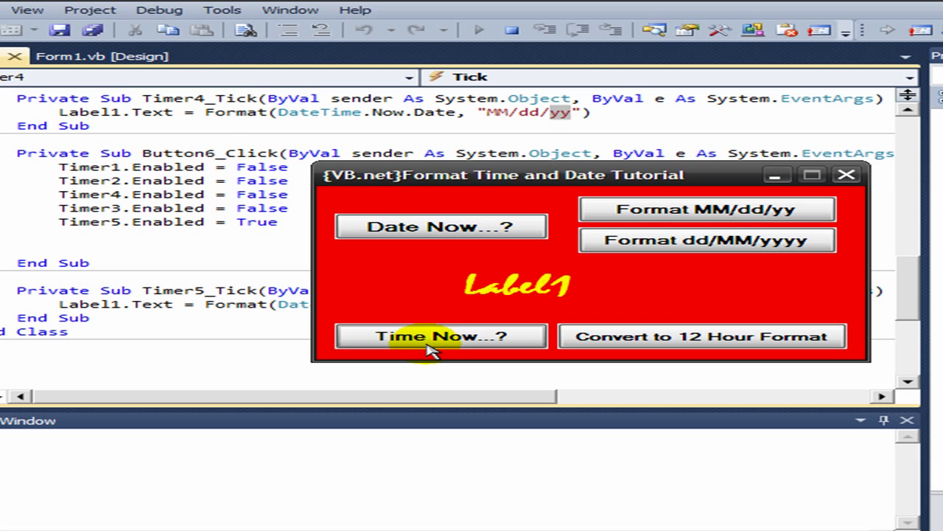
pyautogui.click(440, 336)
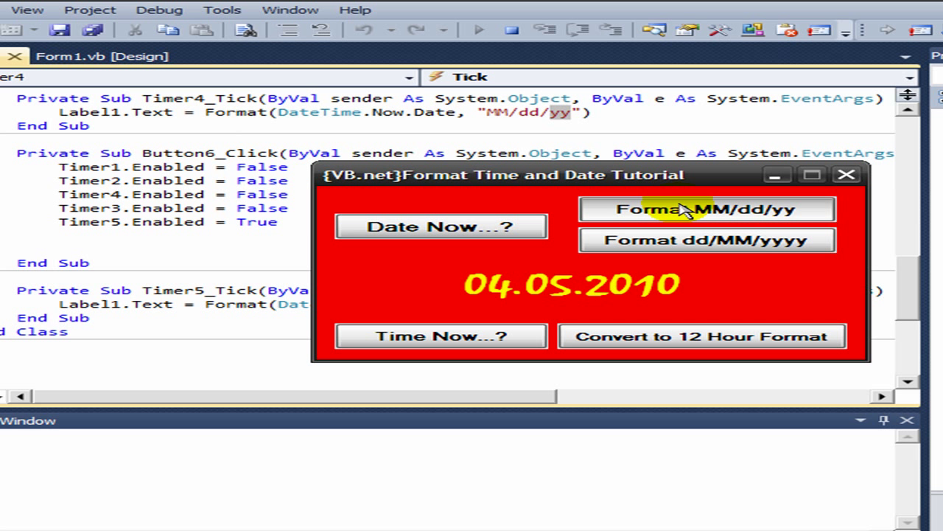
pyautogui.click(706, 209)
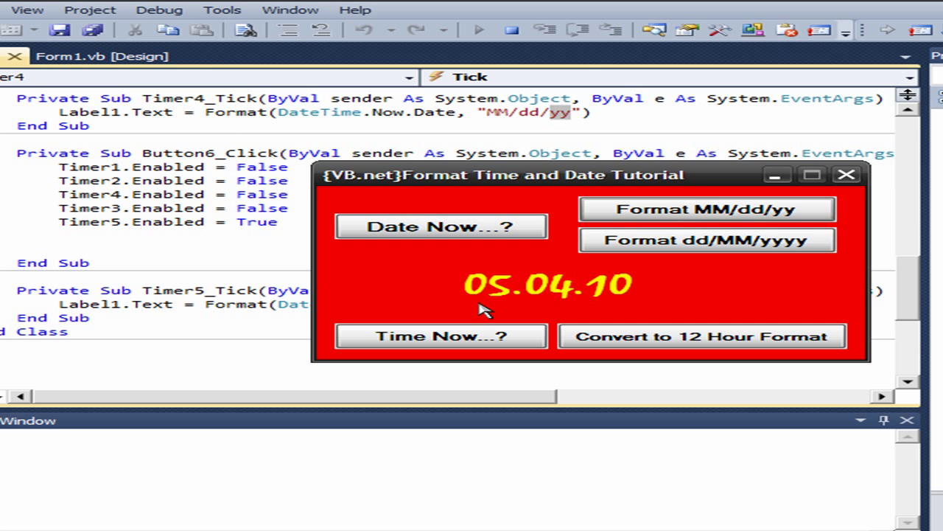
pyautogui.moveTo(604, 303)
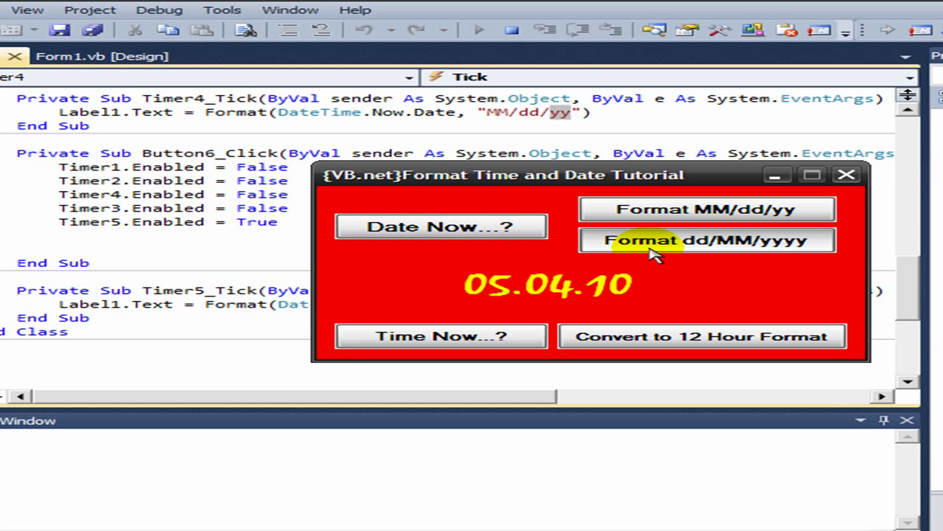
pyautogui.click(705, 239)
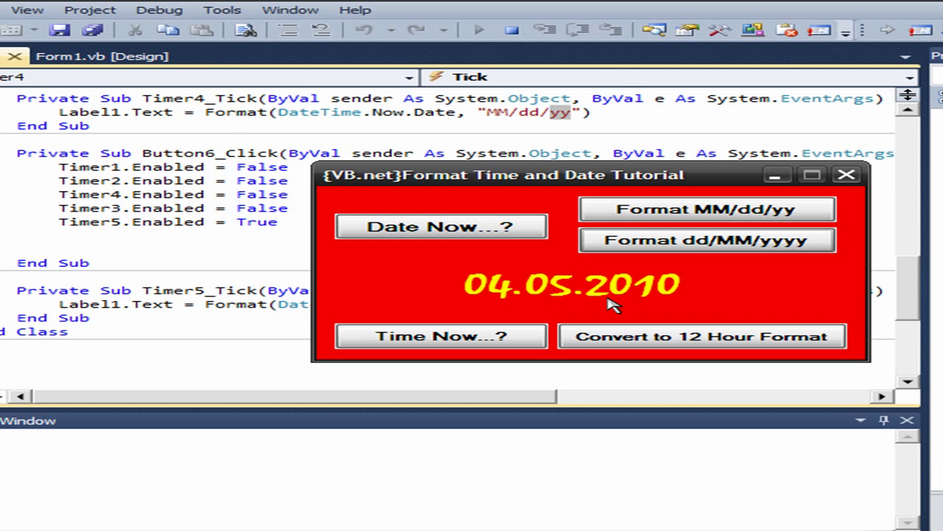
pyautogui.moveTo(526, 318)
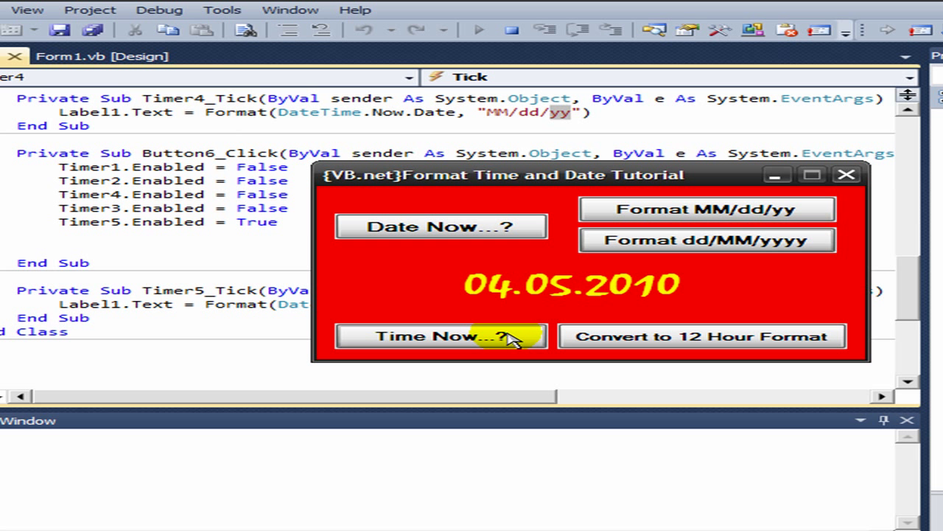
pyautogui.click(440, 336)
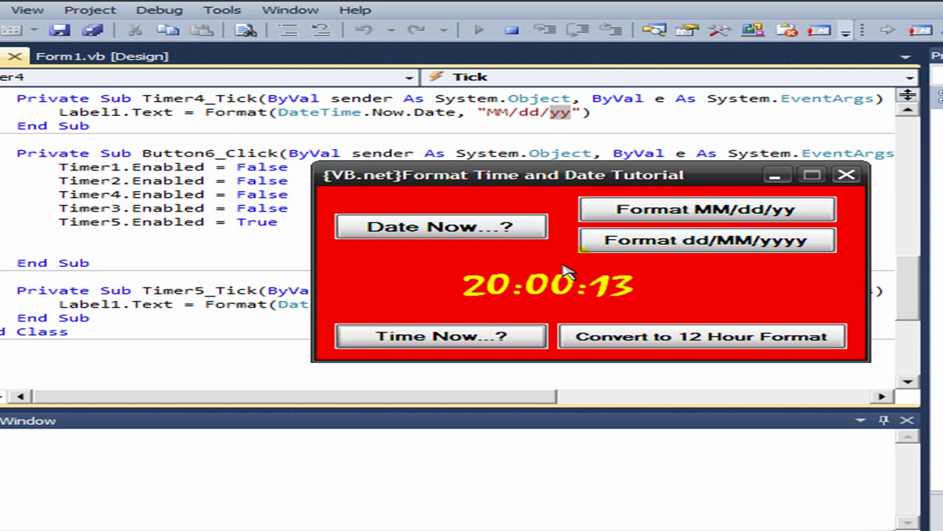
pyautogui.moveTo(617, 312)
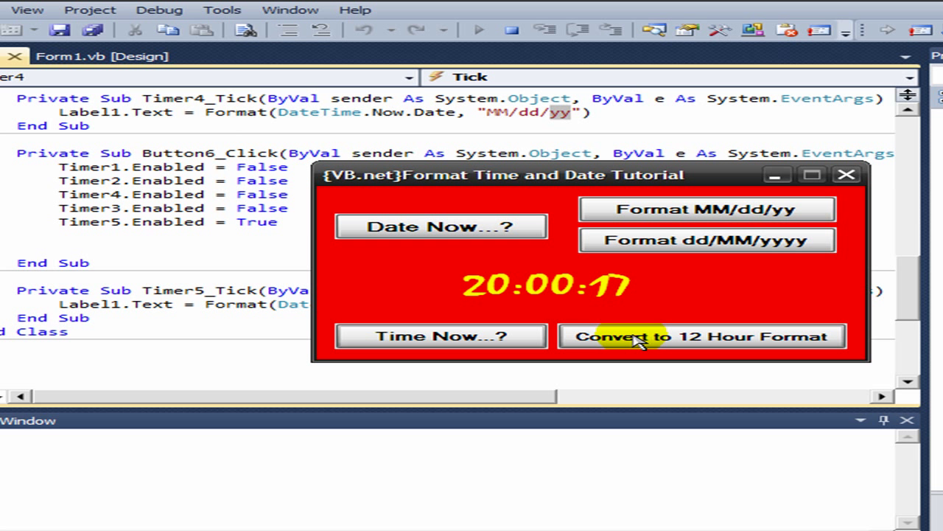
pyautogui.click(701, 337)
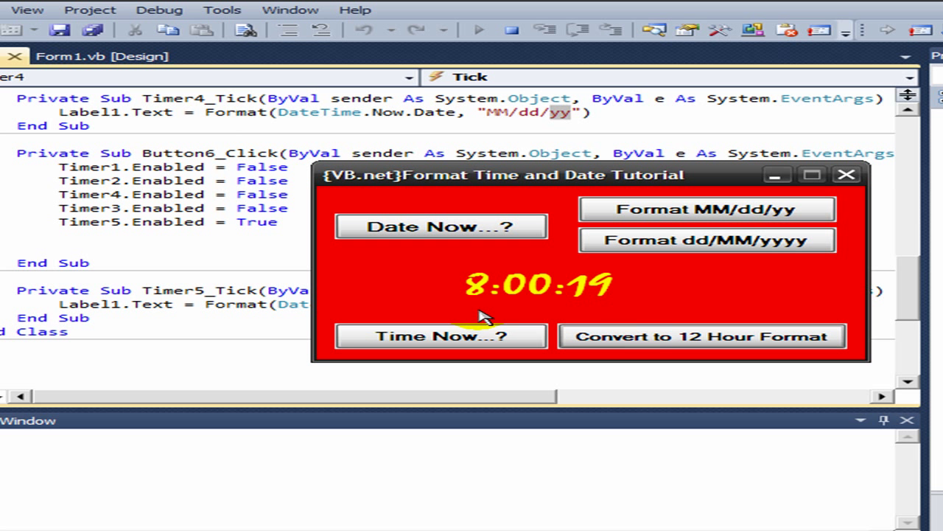
pyautogui.moveTo(549, 294)
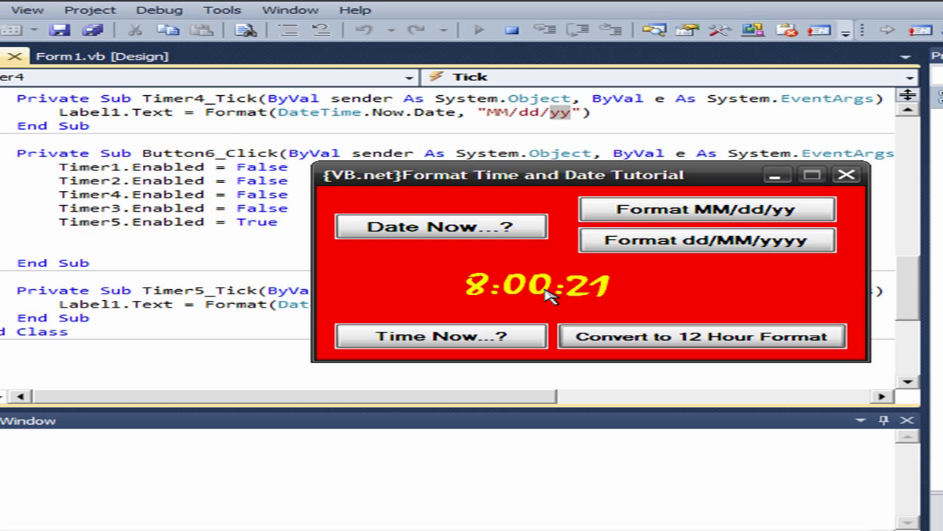